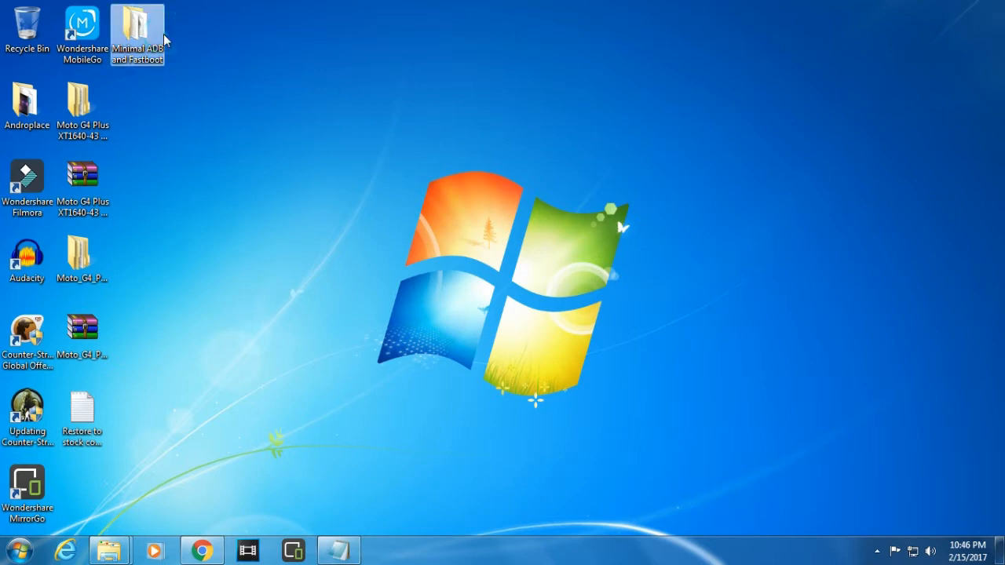
{"action": "mouse_move", "coordinate": [142, 18]}
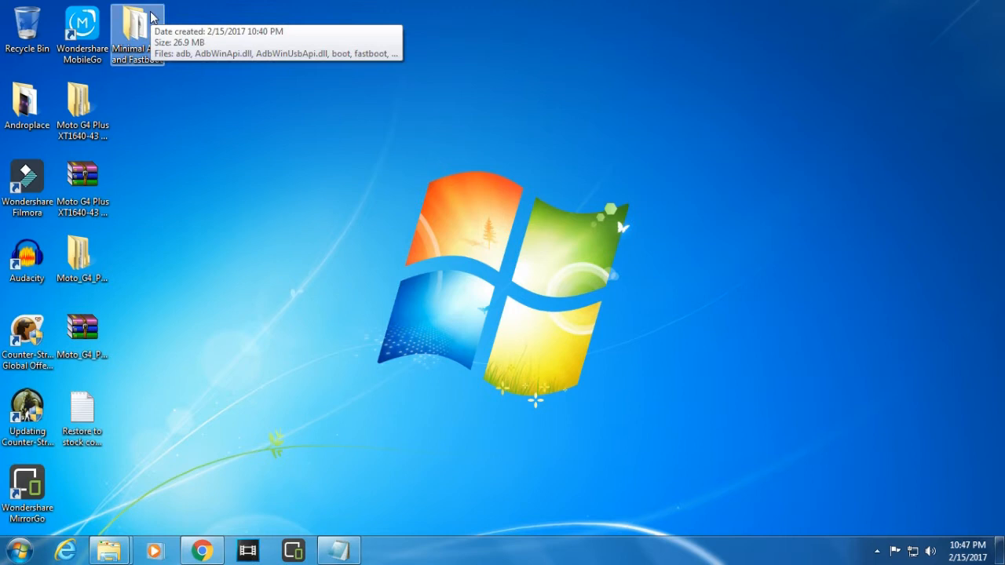
{"action": "mouse_move", "coordinate": [82, 259]}
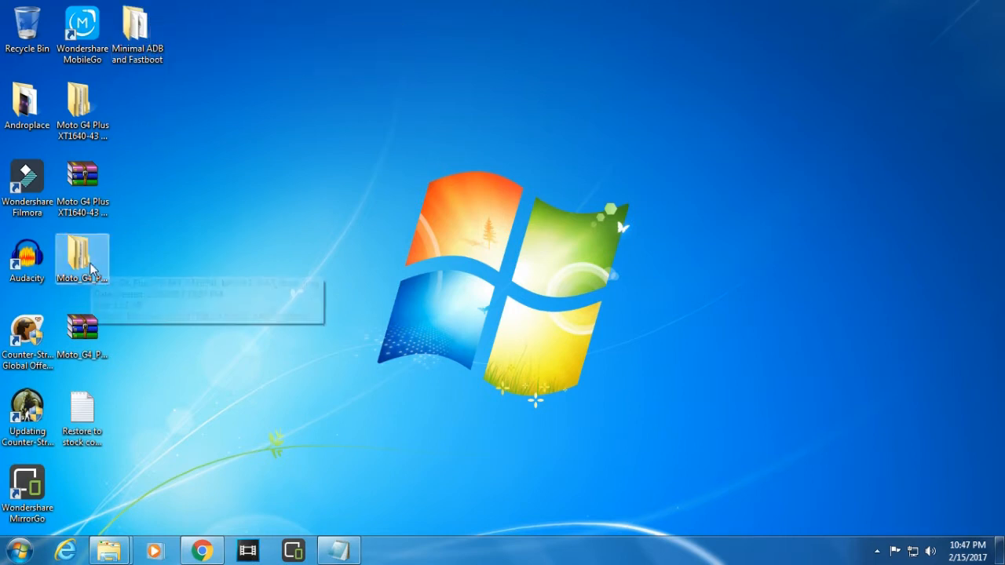
{"action": "mouse_move", "coordinate": [173, 100]}
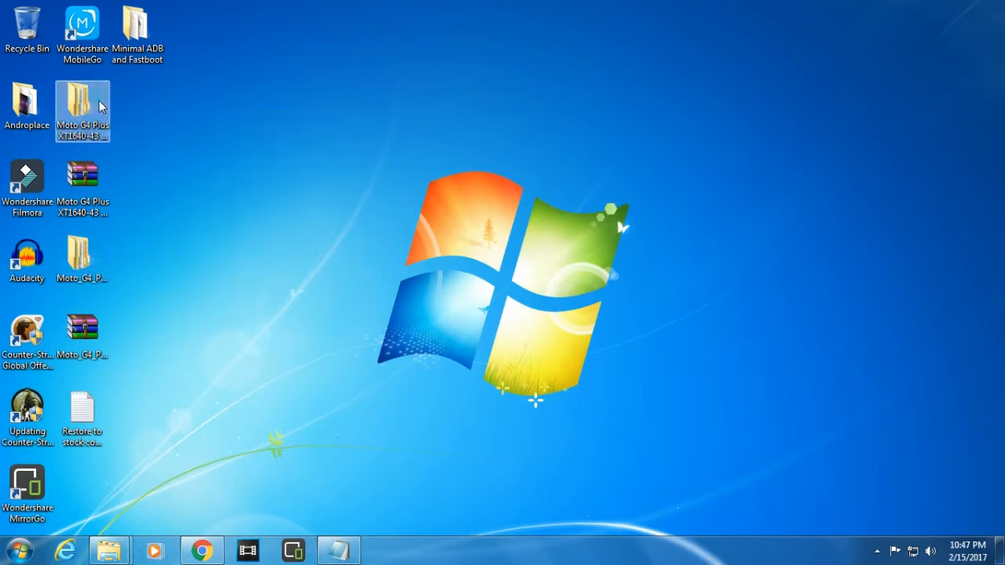
- Open the Moto G4 Plus XT1640-43 stock image folder from the desktop
{"action": "double_click", "coordinate": [82, 107]}
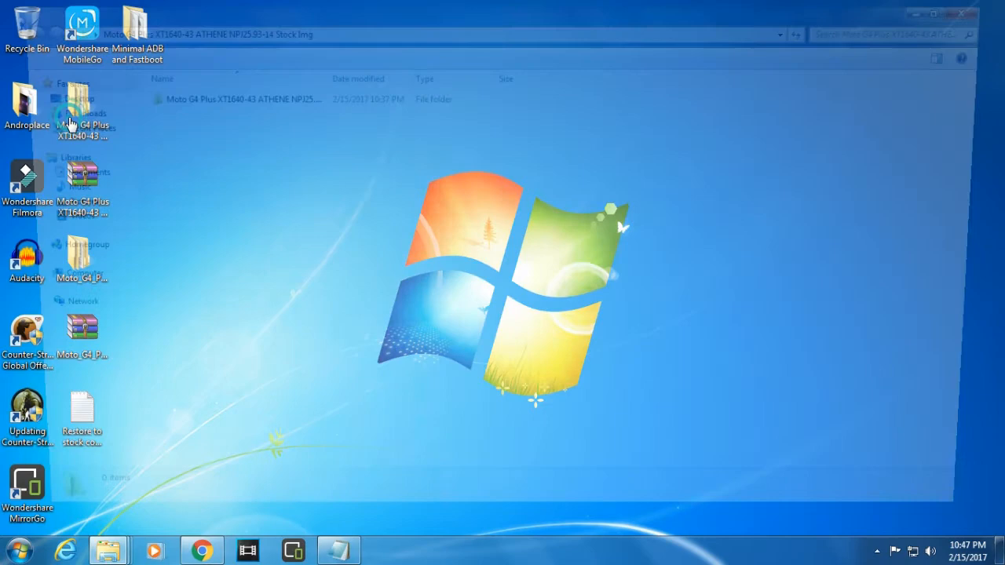
- Open the inner stock folder and select the fastboot flash command lines in the Restore to stock notes
{"action": "double_click", "coordinate": [243, 99]}
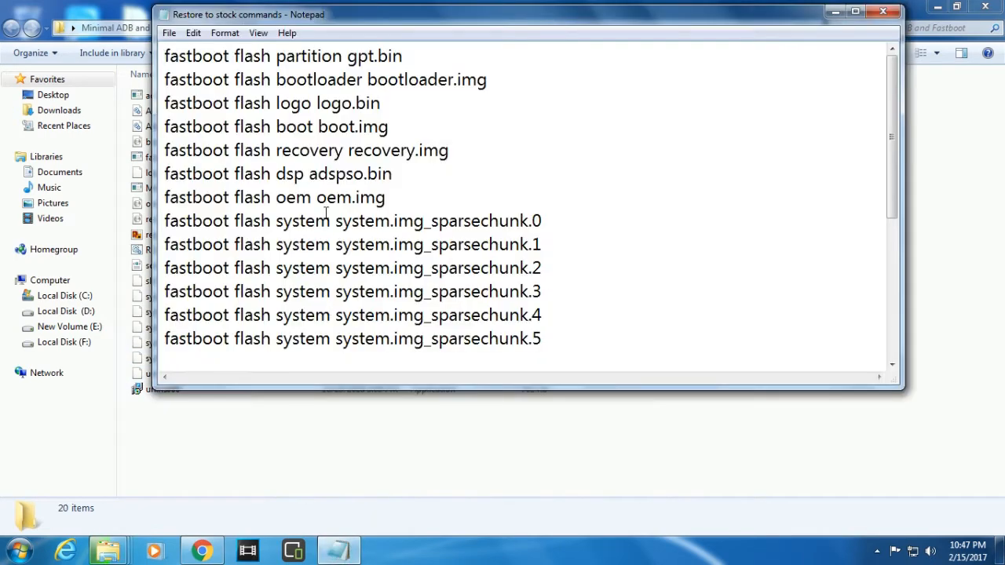
{"action": "left_click_drag", "start_coordinate": [164, 57], "coordinate": [542, 290]}
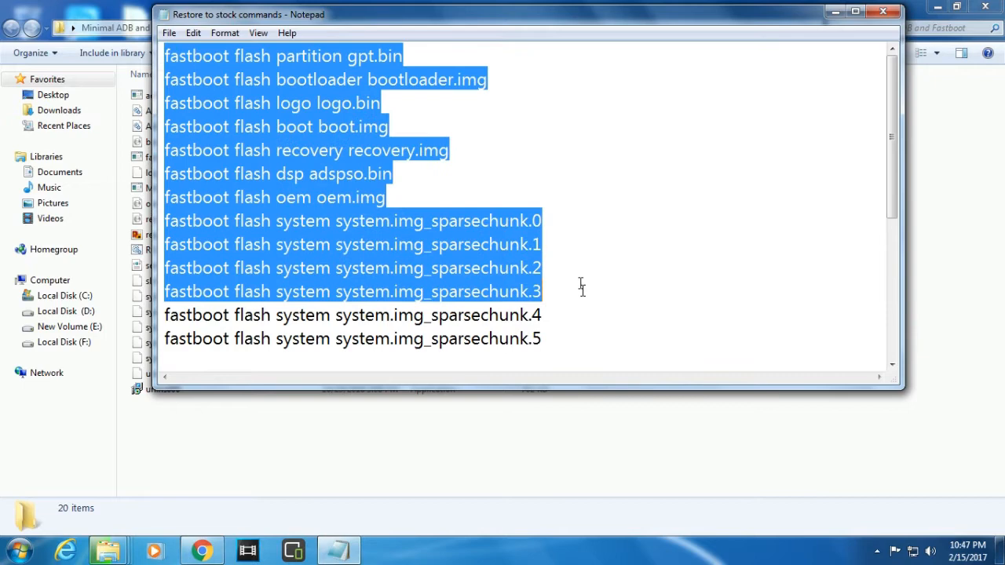
{"action": "scroll", "scroll_direction": "down", "scroll_amount": 3}
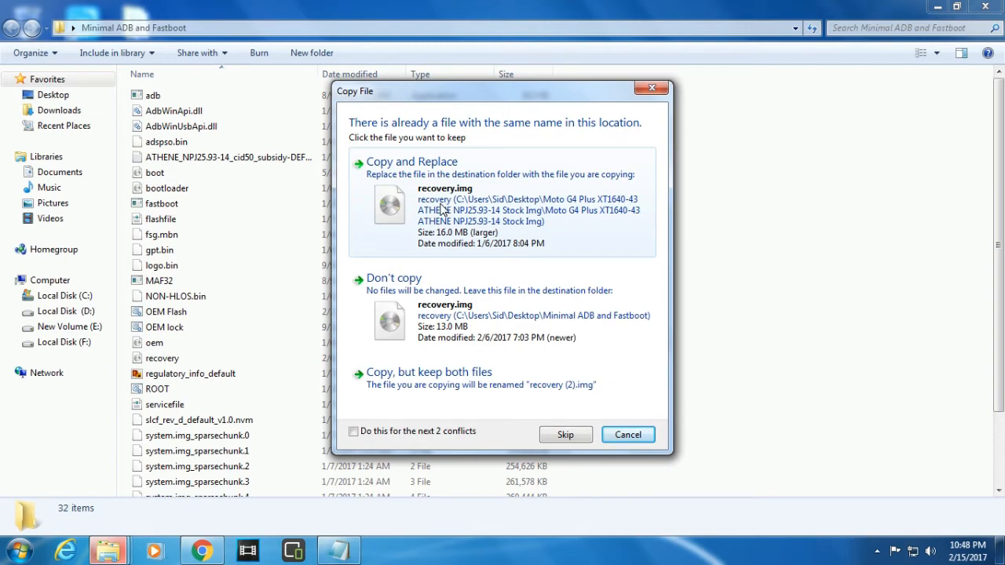
- Replace the existing recovery image and logo file with the stock versions and clear the selection
{"action": "left_click", "coordinate": [411, 160]}
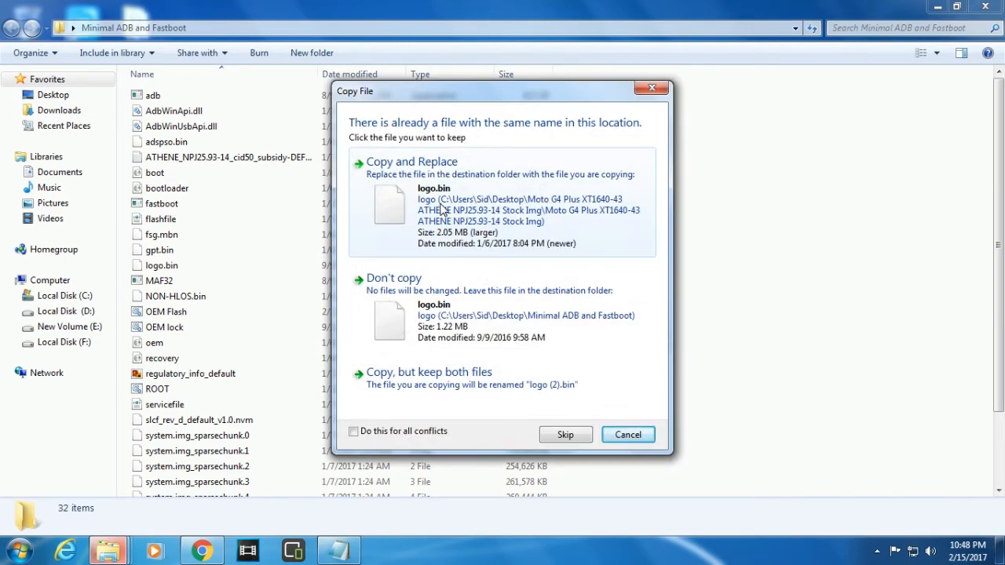
{"action": "left_click", "coordinate": [411, 160]}
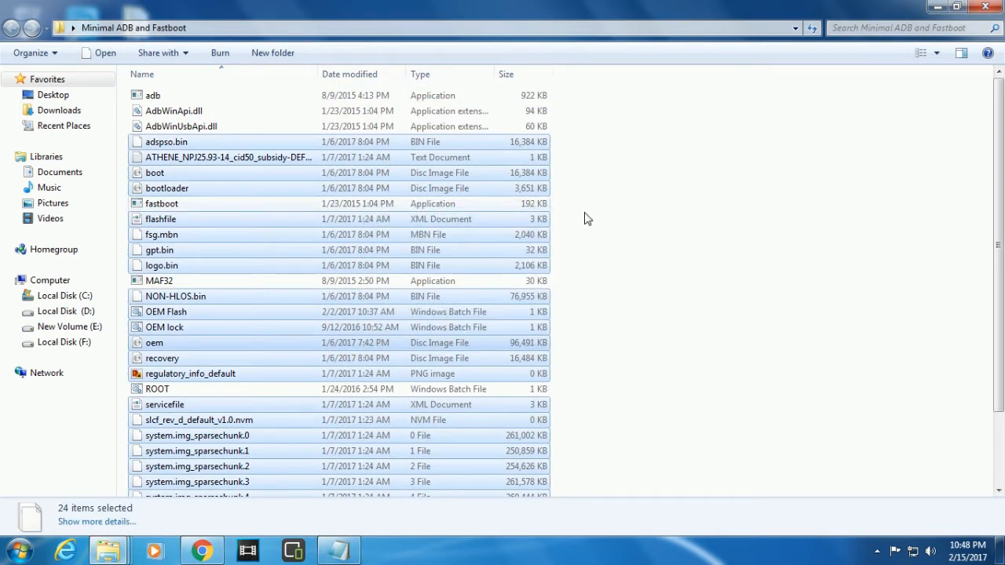
{"action": "left_click", "coordinate": [754, 230]}
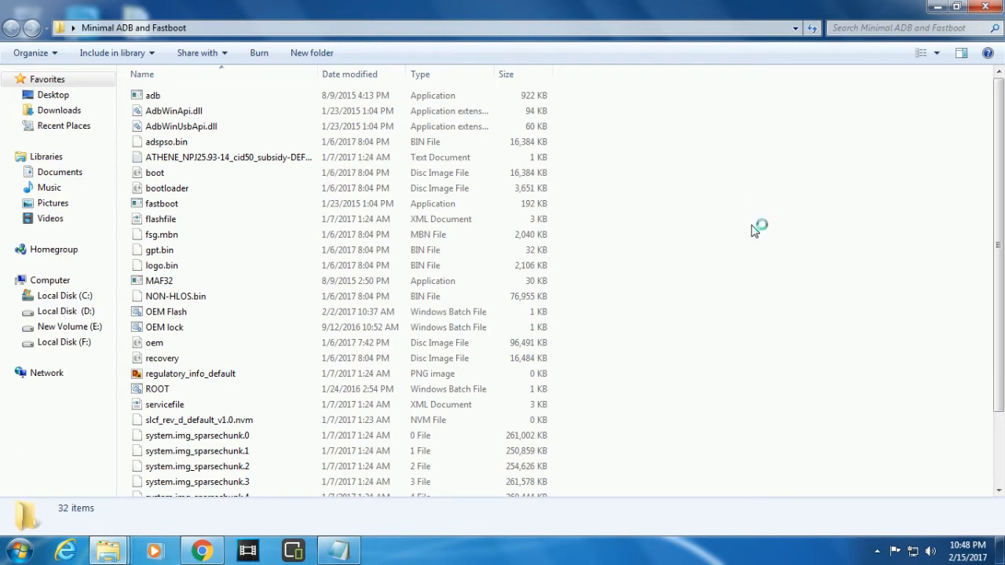
{"action": "mouse_move", "coordinate": [752, 229]}
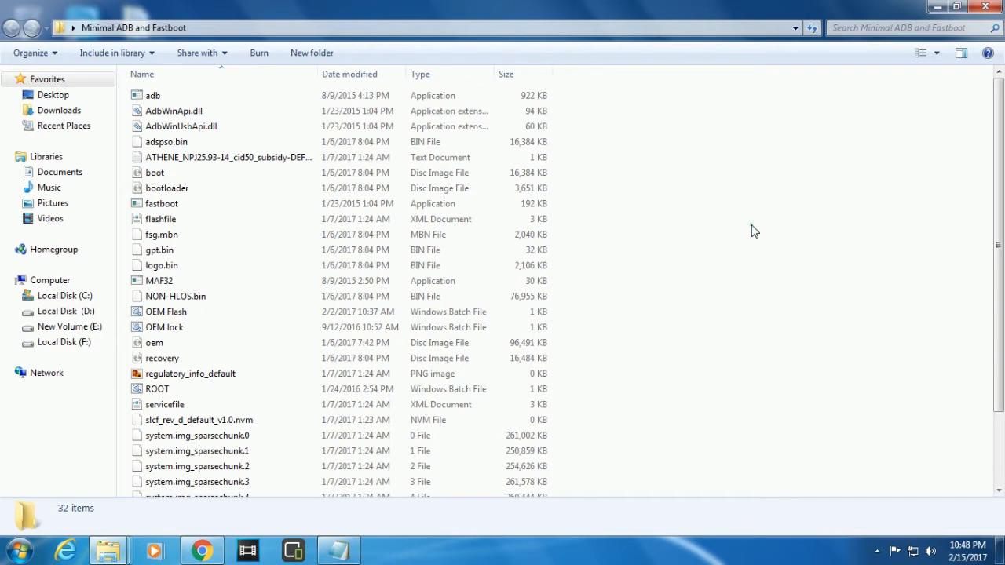
- Open a command window in the Minimal ADB and Fastboot folder from its context menu
{"action": "right_click", "coordinate": [754, 233]}
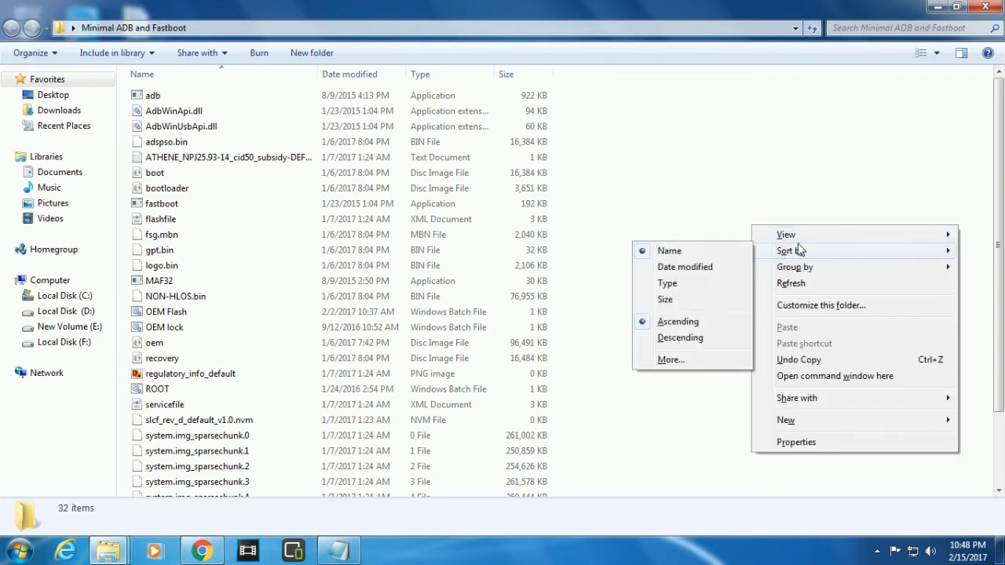
{"action": "mouse_move", "coordinate": [840, 383]}
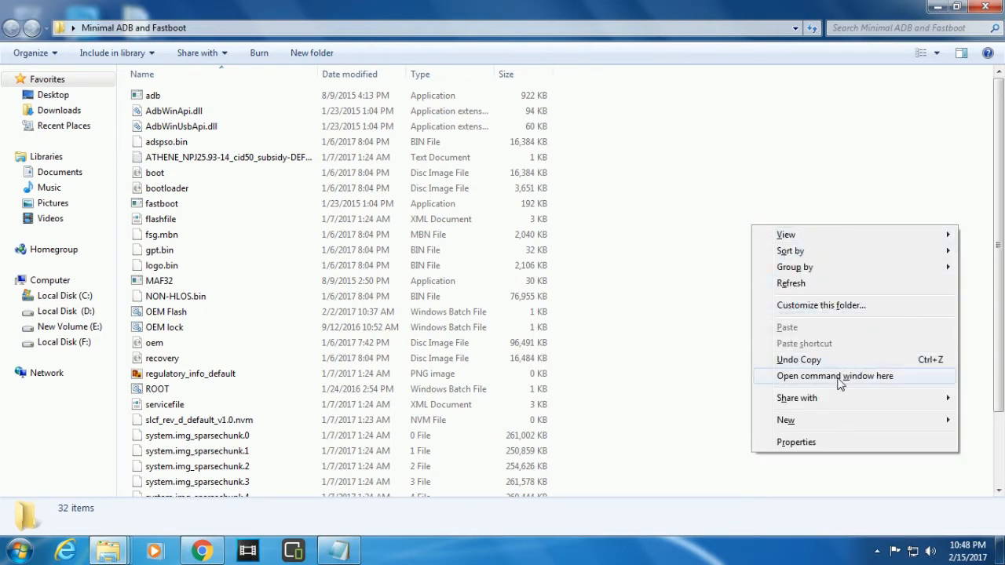
{"action": "left_click", "coordinate": [835, 375]}
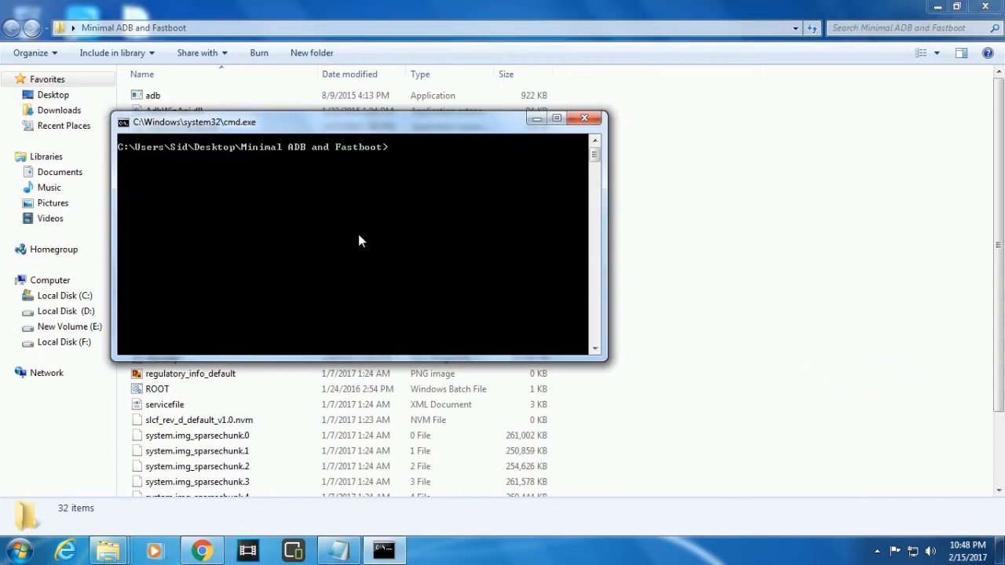
- Paste the copied restore-to-stock fastboot commands into the Command Prompt so they run
{"action": "right_click", "coordinate": [361, 240]}
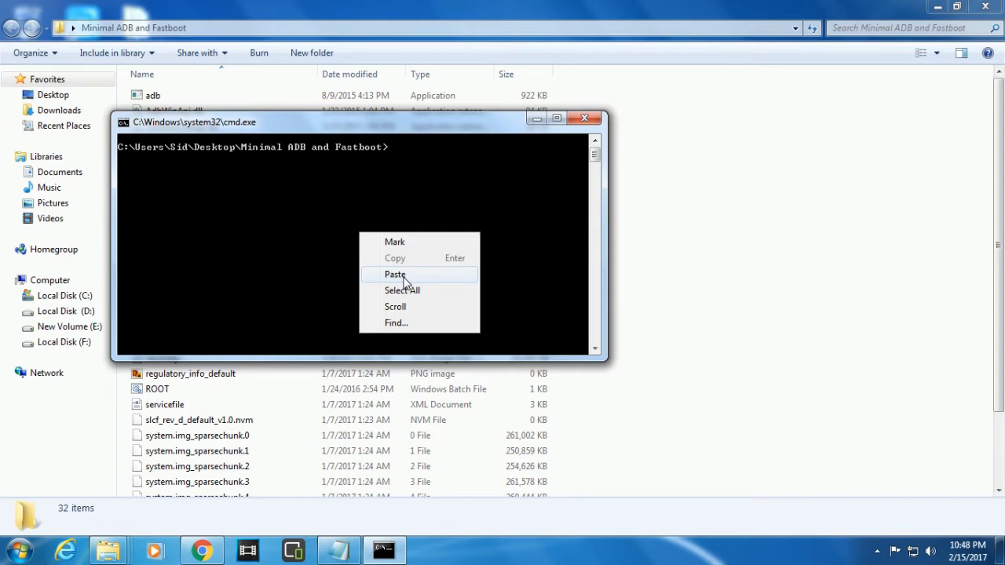
{"action": "left_click", "coordinate": [395, 274]}
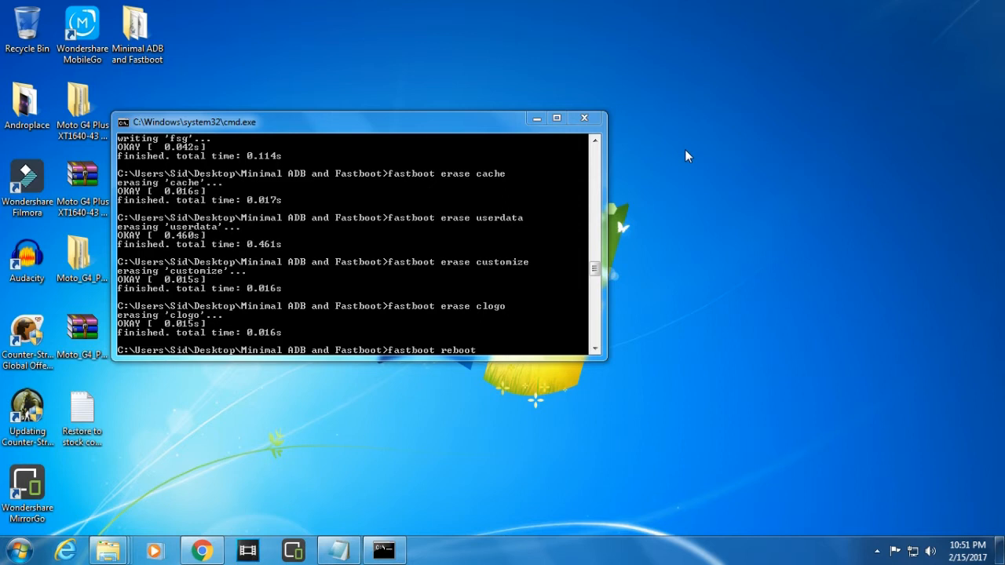
{"action": "mouse_move", "coordinate": [509, 330]}
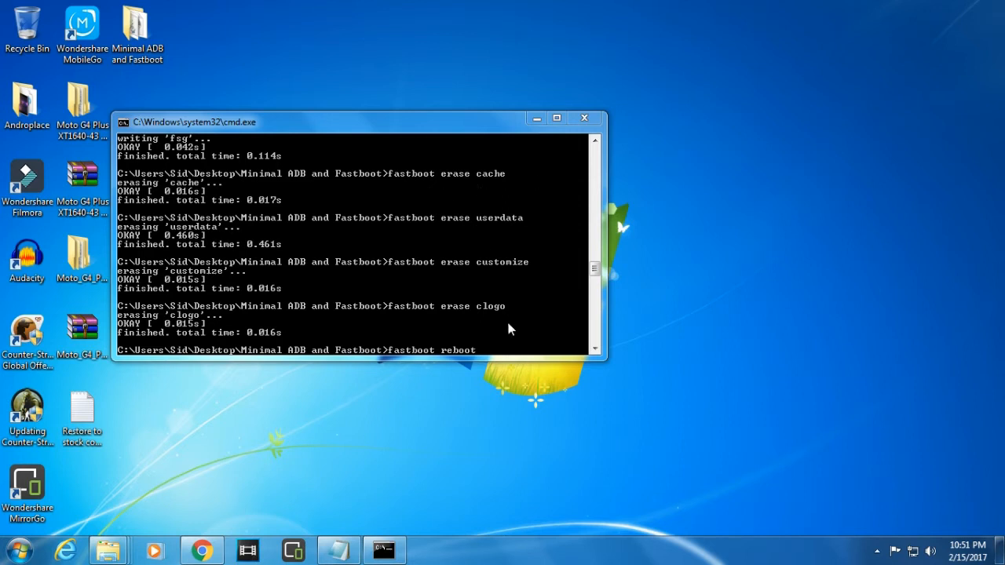
{"action": "mouse_move", "coordinate": [505, 355]}
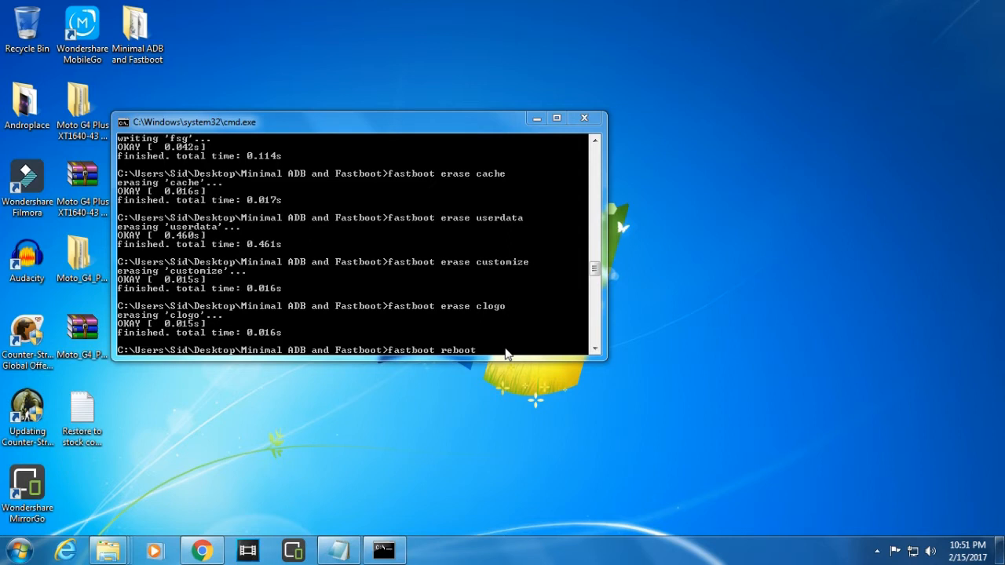
{"action": "mouse_move", "coordinate": [452, 323]}
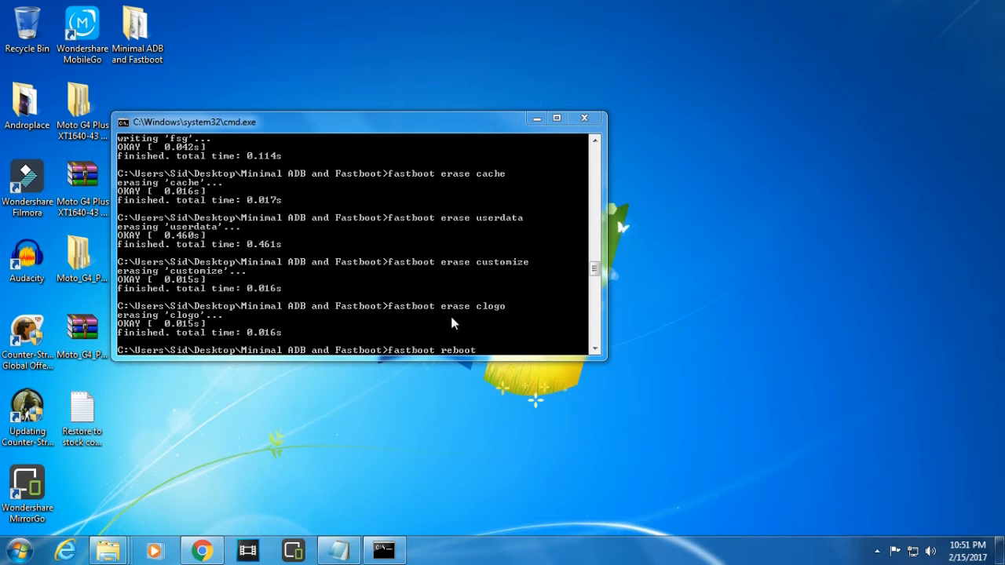